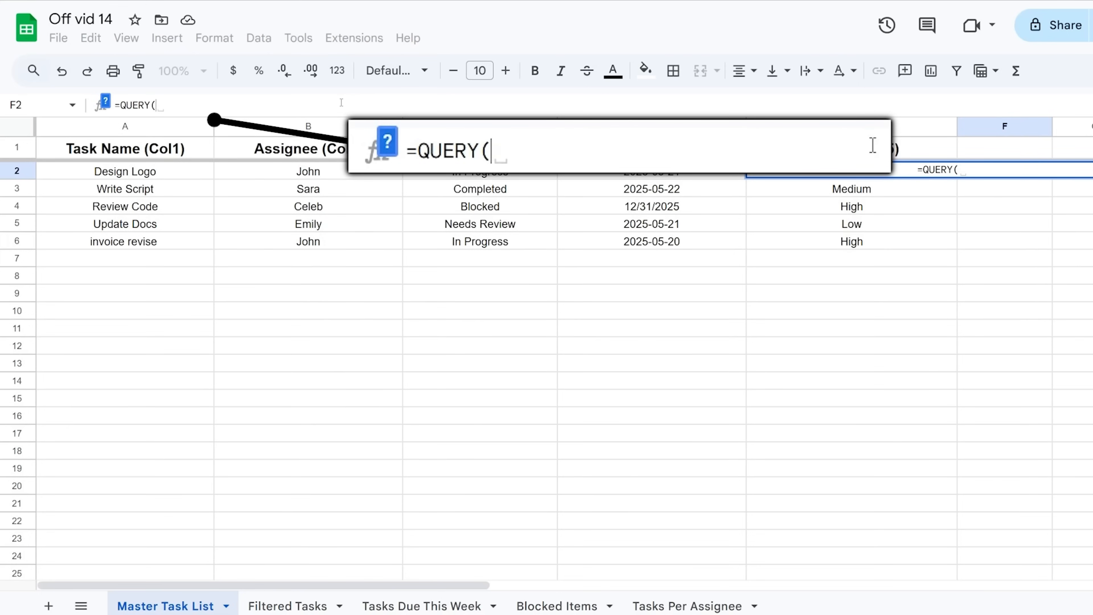
- Begin =QUERY("Data", "What you want… to illustrate the argument pattern
type("\"Data\"")
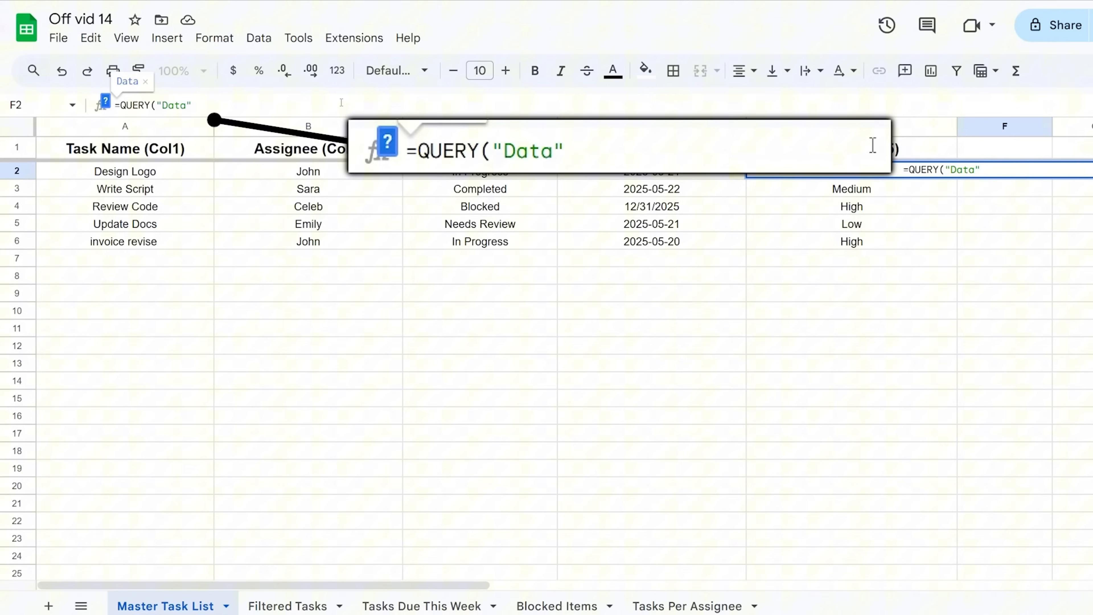
type(", \"What you wanto")
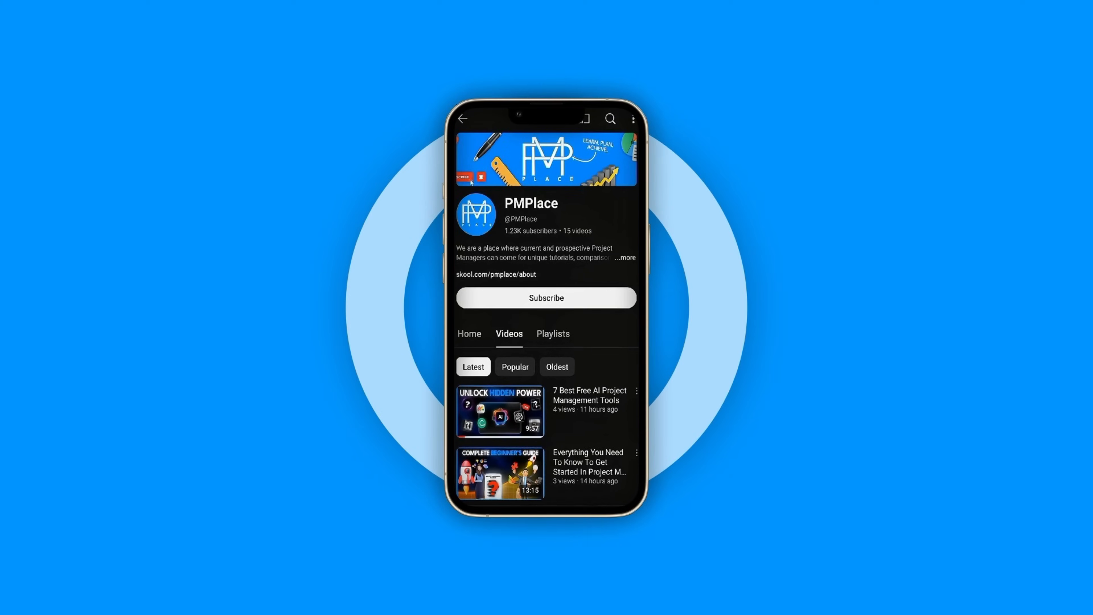
- Subscribe to the PMPlace YouTube channel shown in the promo
left_click(546, 298)
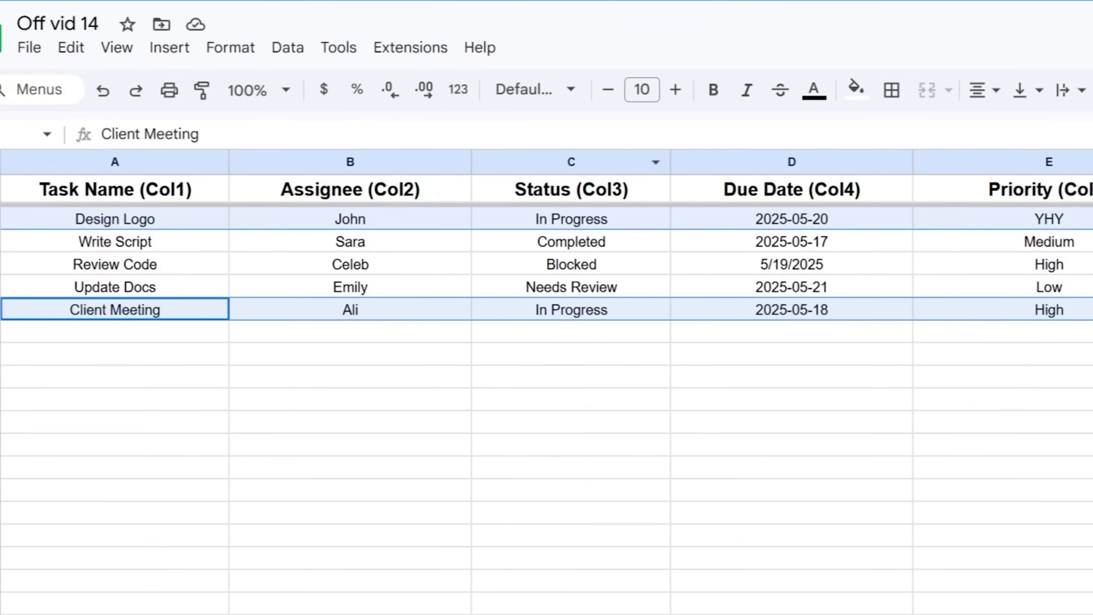
- Scroll the task table right to view the due date and priority columns
scroll("right", 3)
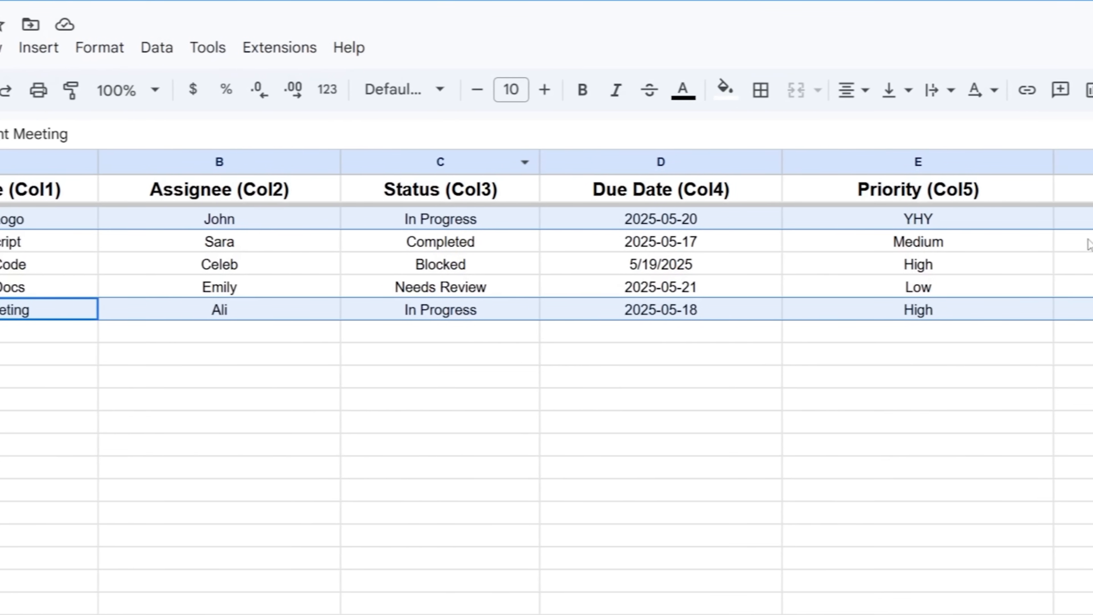
scroll("right", 3)
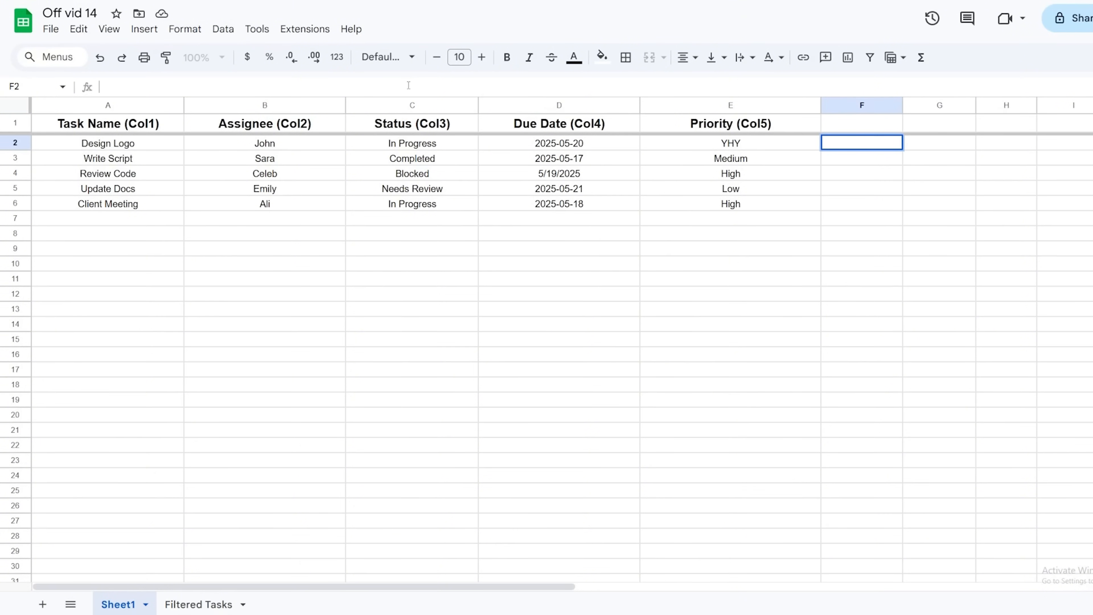
- Test QUERY filters for Col2 = 'John' and for Col3 'Blocked' or 'Needs Review' on A1:E
type("=QUERY(A1:E, \"SELECT Col1, Col2 WHERE Col2 = 'John'\")")
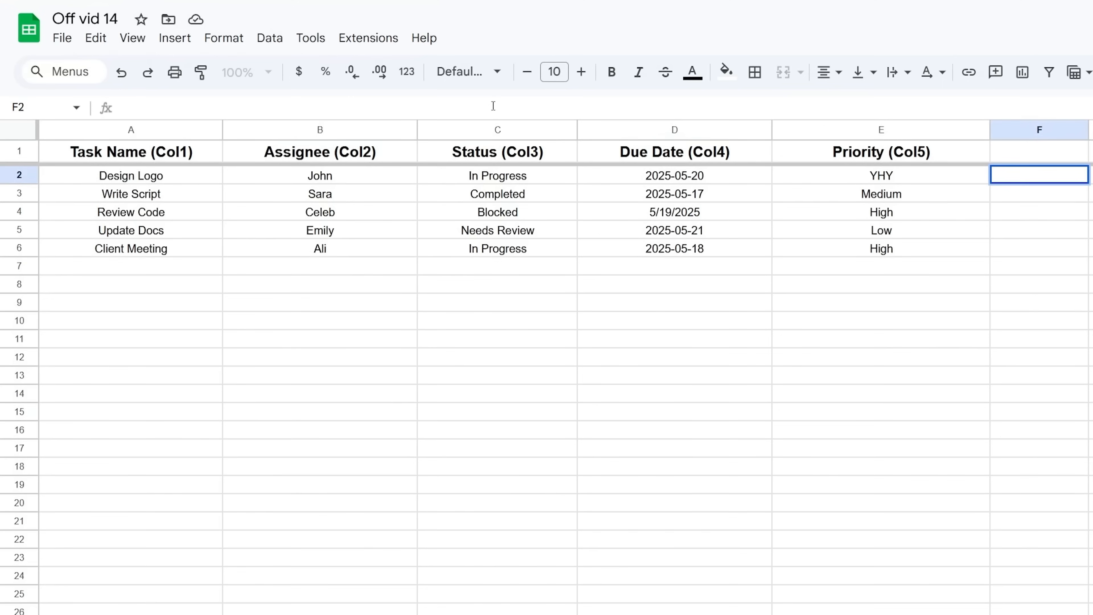
type("=QUERY(A1:E, \"SELECT Col1, Col2 WHERE Col2 = 'John'\")")
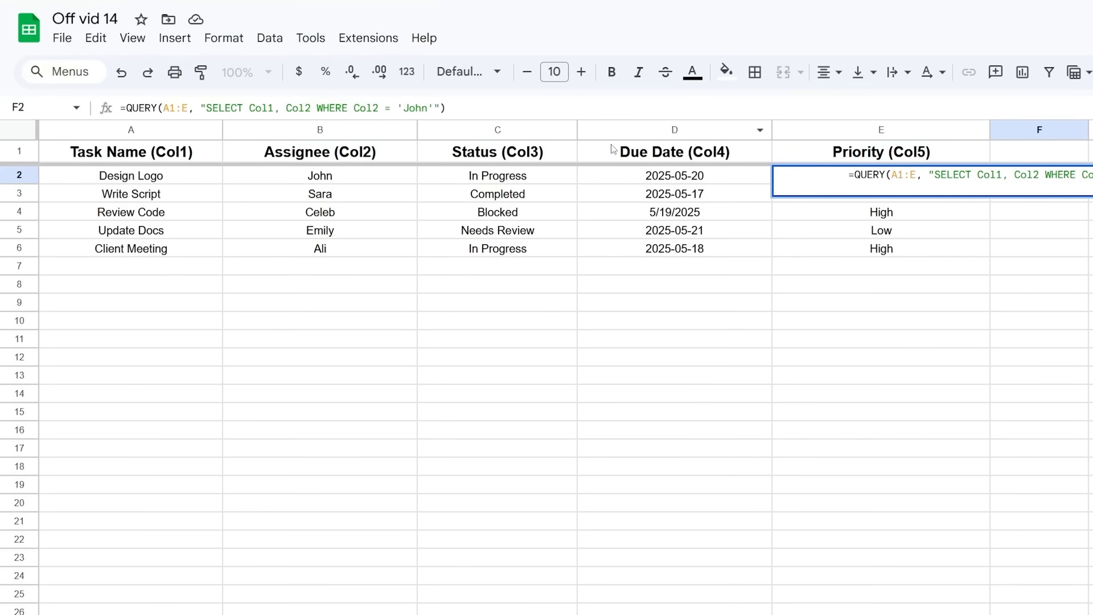
mouse_move(635, 153)
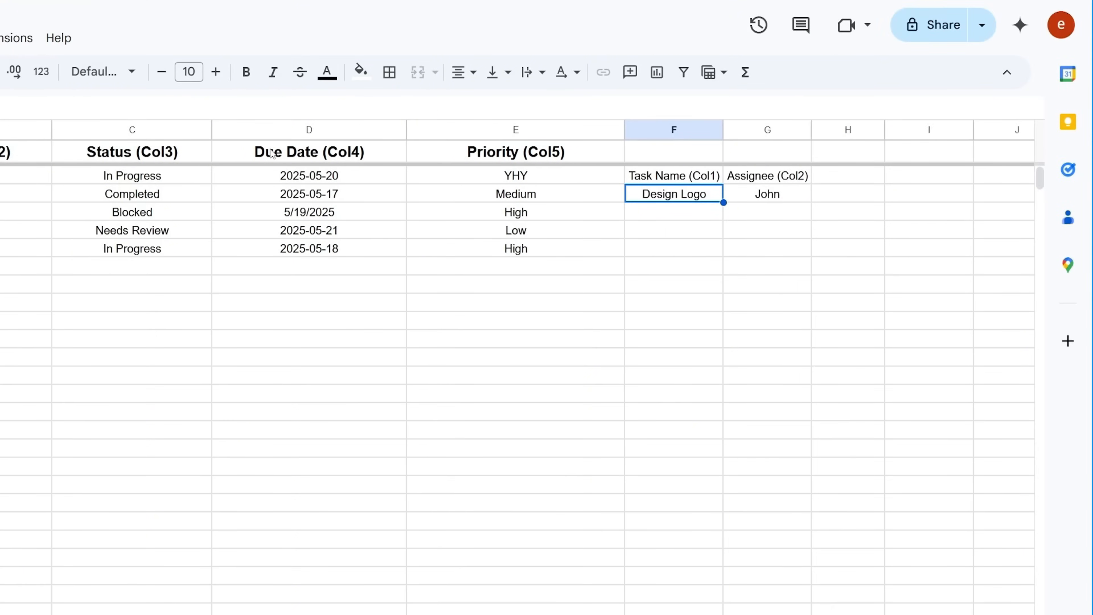
type("=QUERY(A1:E, \"SELECT * WHERE Col3 = 'Blocked' OR Col3 = 'Needs Review'\")")
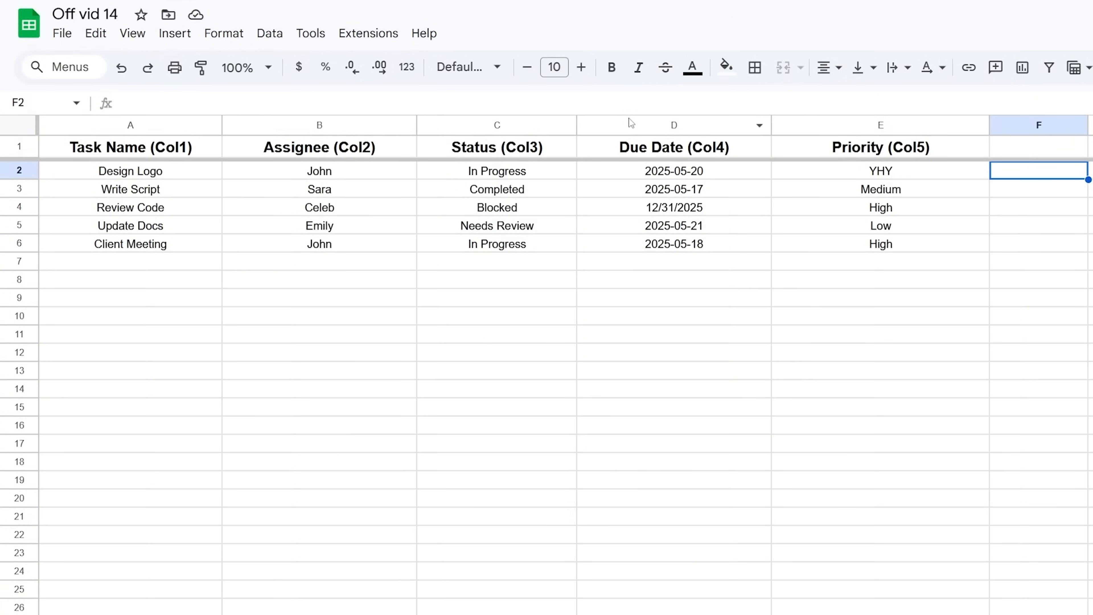
- Test QUERY filters for Col4 before 2025-12-31 and Col3 = 'In Progress' ordered by Col4
type("=QUERY(A1:E, \"SELECT * WHERE Col4 < DATE '2025-12-31'\")")
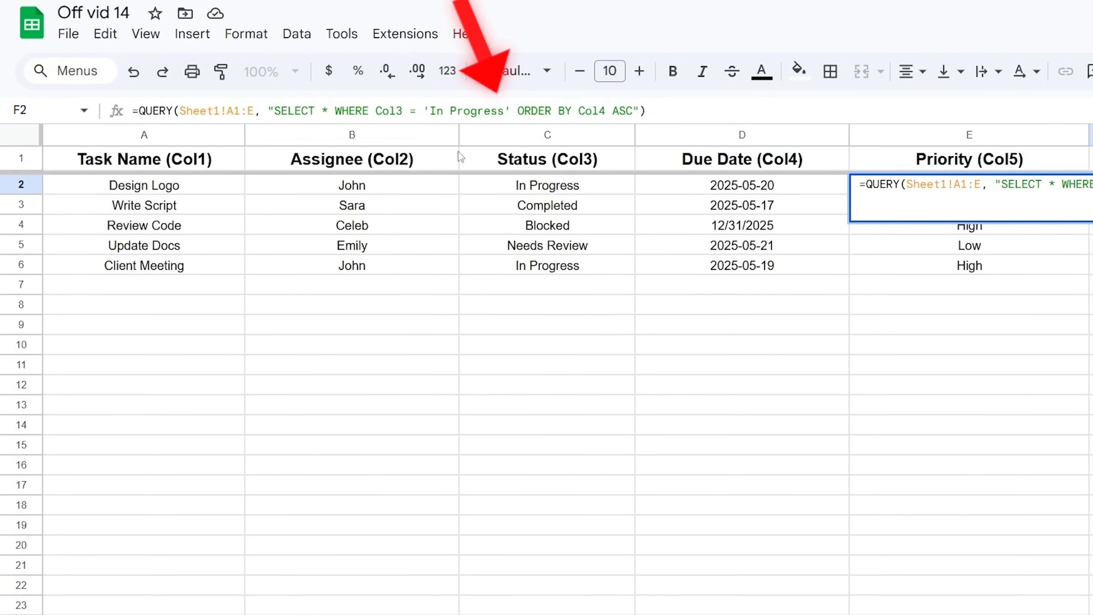
key("enter")
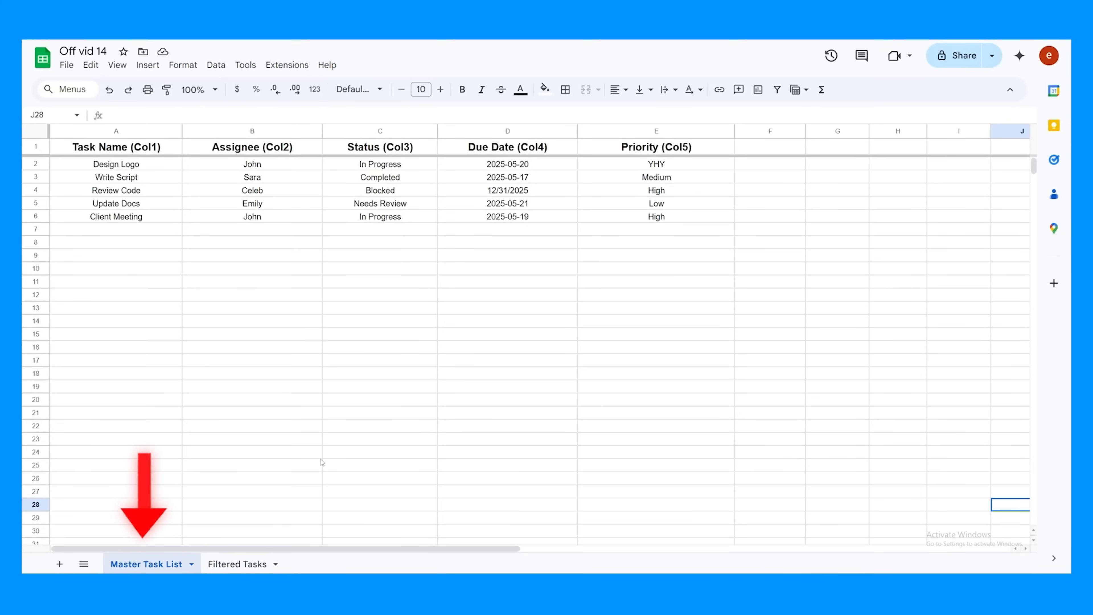
- In Filtered Tasks, enter the QUERY for Col5='High' and Col4 <= TODAY()+3
left_click(236, 563)
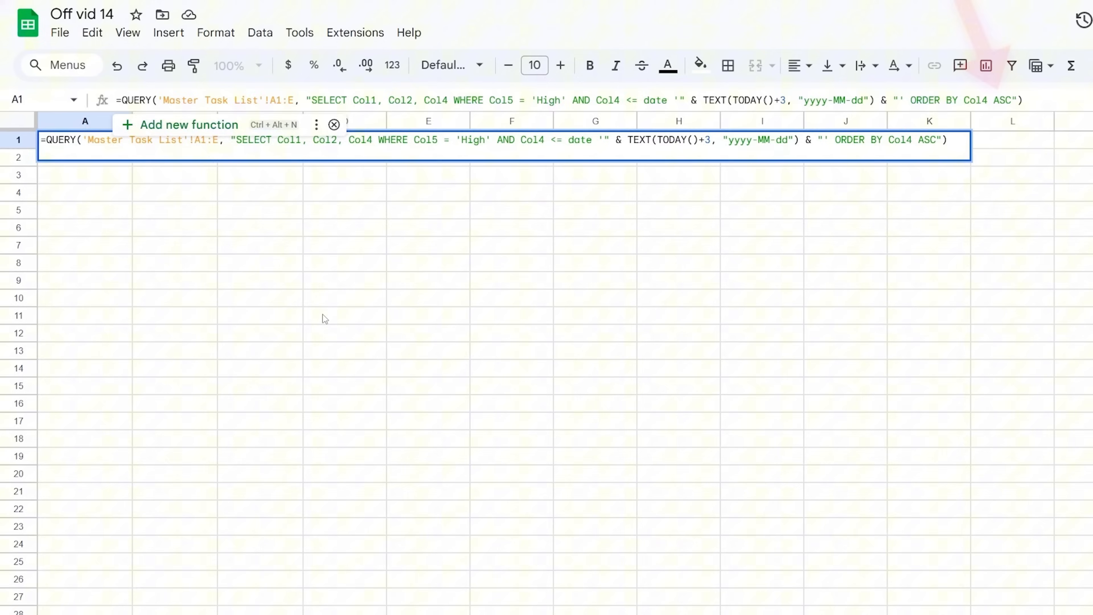
key("enter")
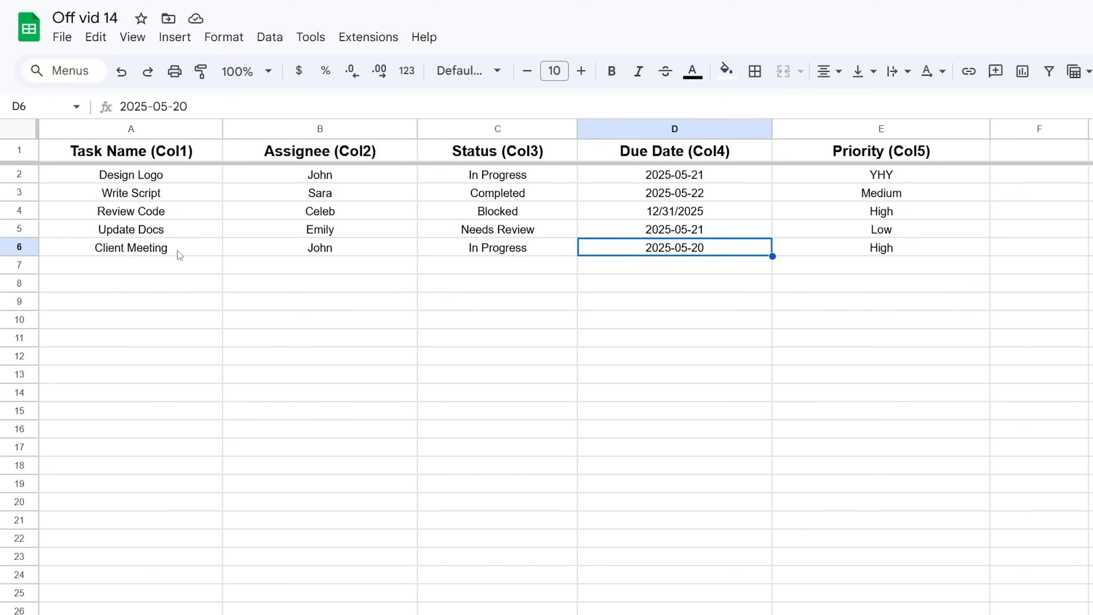
- Overtype Client Meeting with invoice revise and check the filtered sheet's result
type("invoice revise")
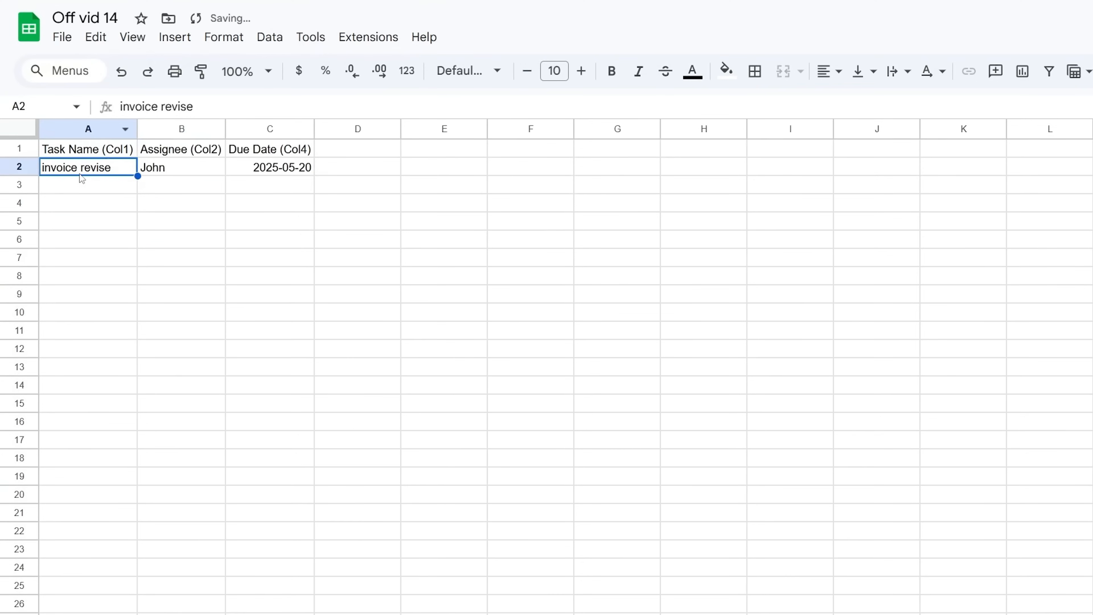
mouse_move(382, 214)
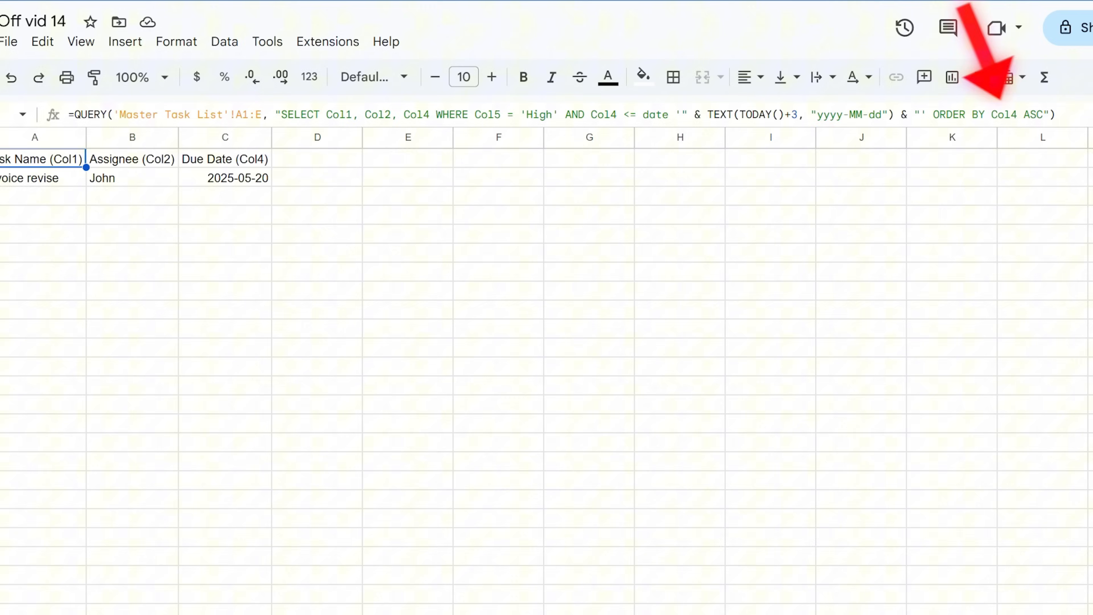
scroll("down", 3)
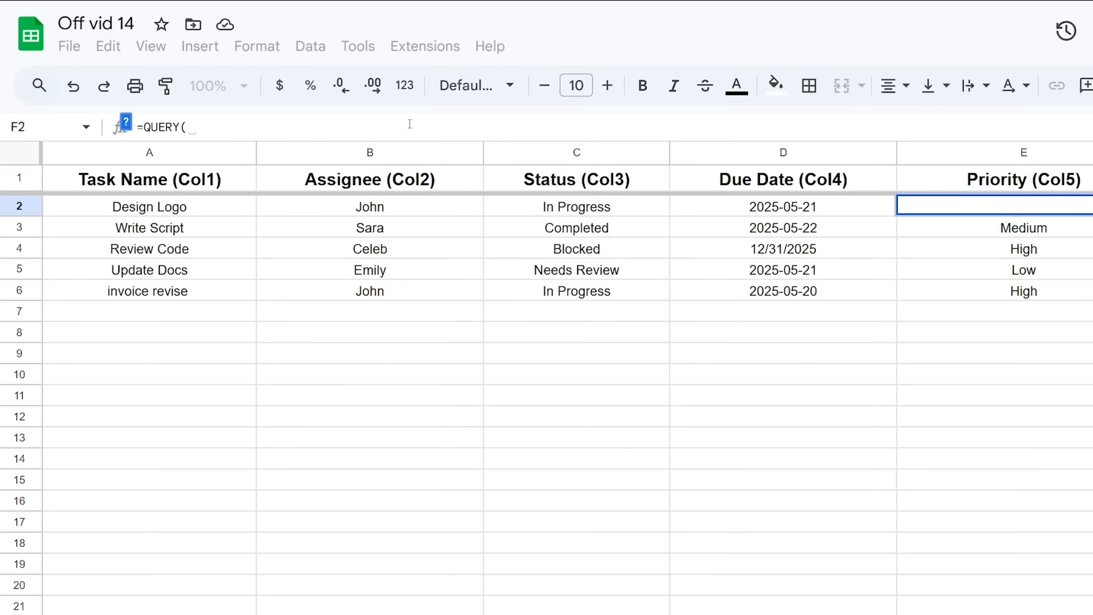
- Begin =QUERY("Data", "What you want to see" and subscribe to the PMPlace channel
type("\"Data\"")
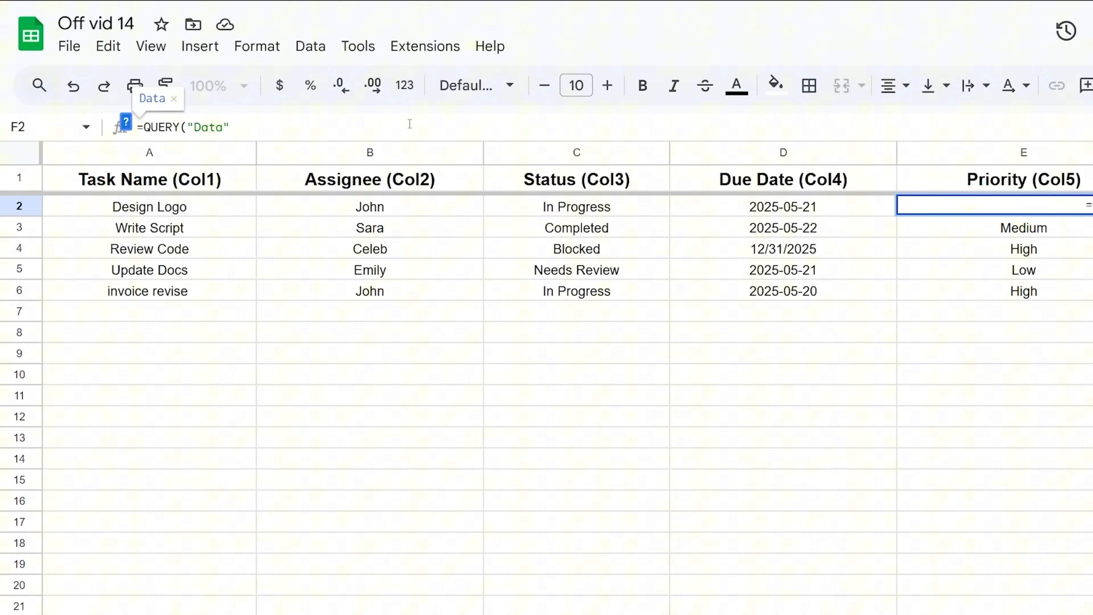
type(", \"What you want to see")
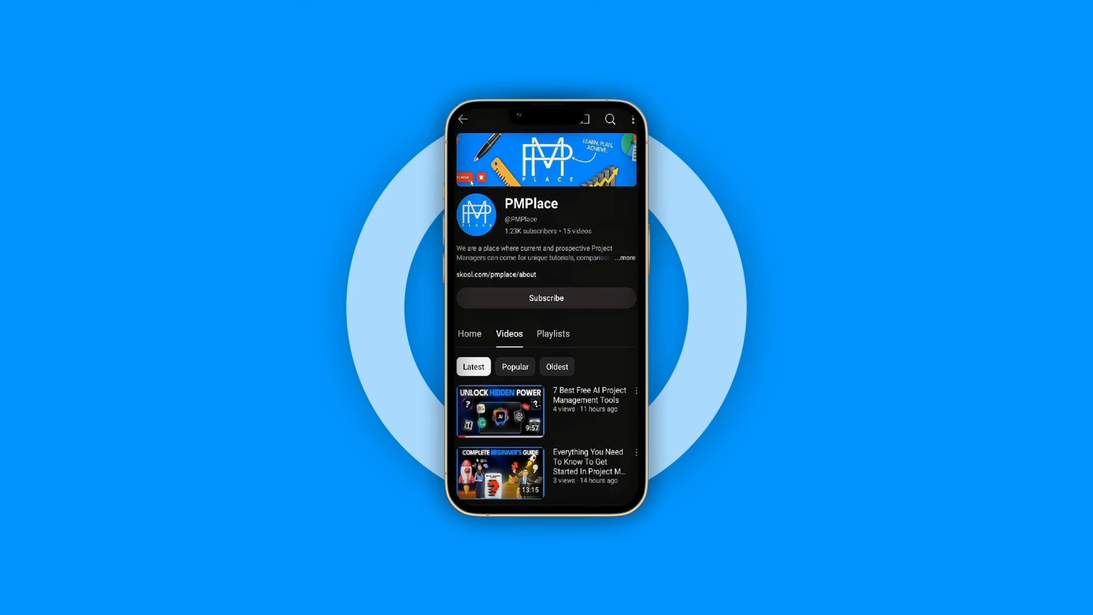
left_click(546, 298)
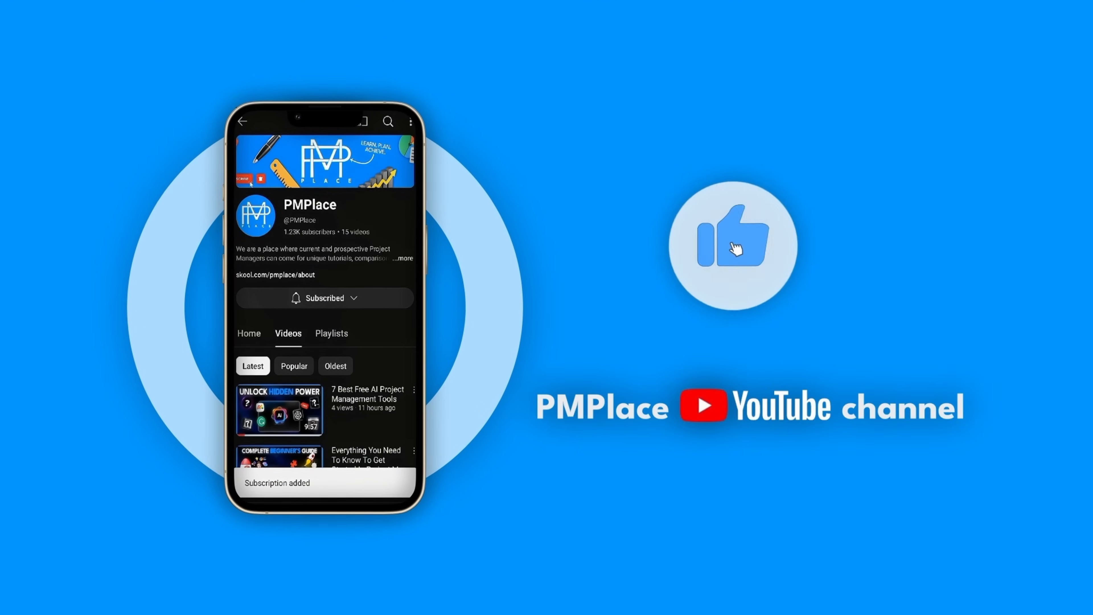